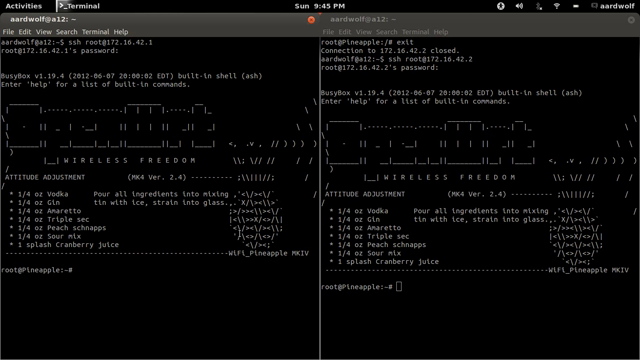
- Run ifconfig in the SSH sessions to both Pineapples at 172.16.42.1 and 172.16.42.2
type("ifconfig")
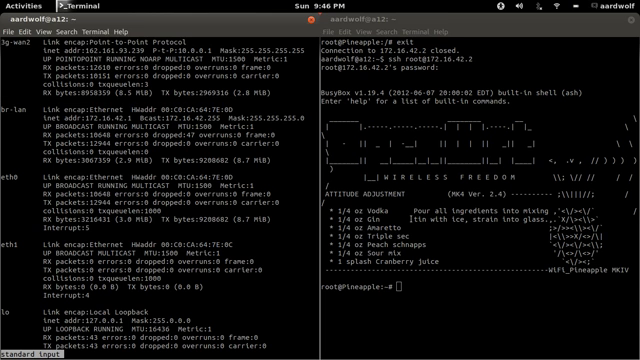
type("ifc")
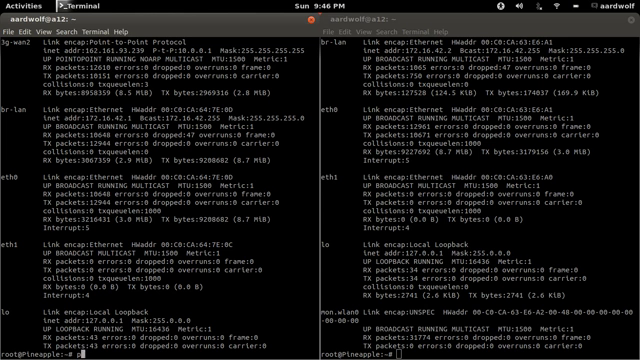
type("ping")
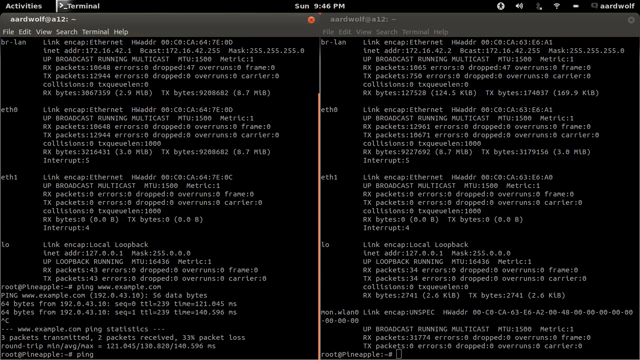
type("www.google.com")
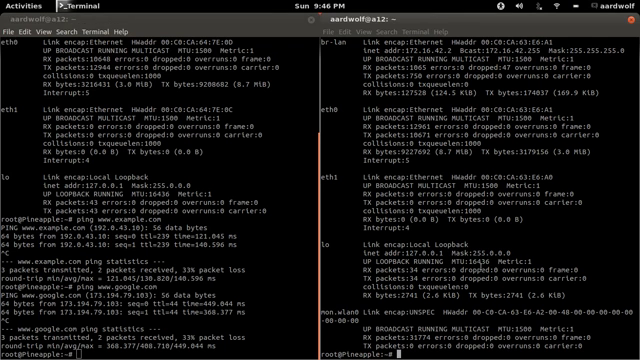
type("ping")
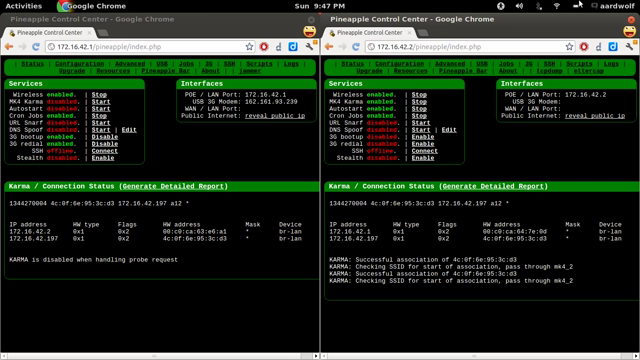
- Bring up the Pineapple Control Center pages for 172.16.42.1 and 172.16.42.2 side by side
left_click(580, 9)
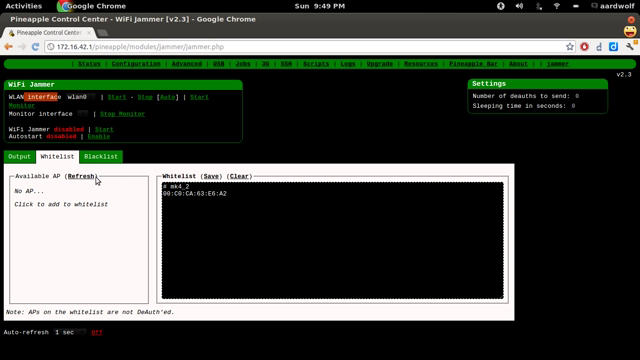
mouse_move(94, 182)
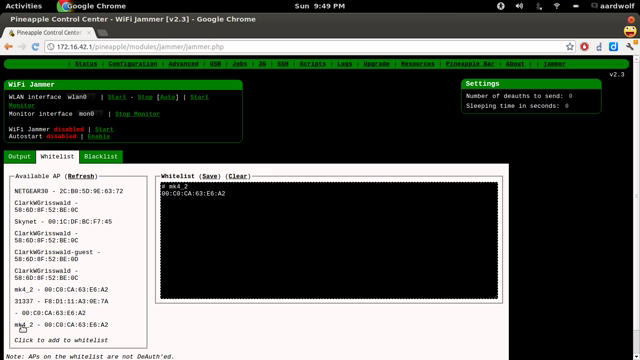
mouse_move(72, 326)
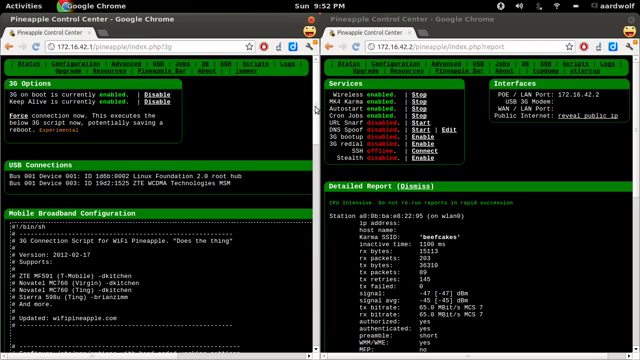
scroll("down", 3)
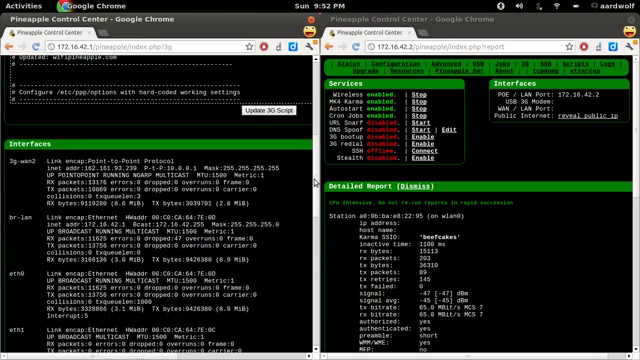
scroll("down", 3)
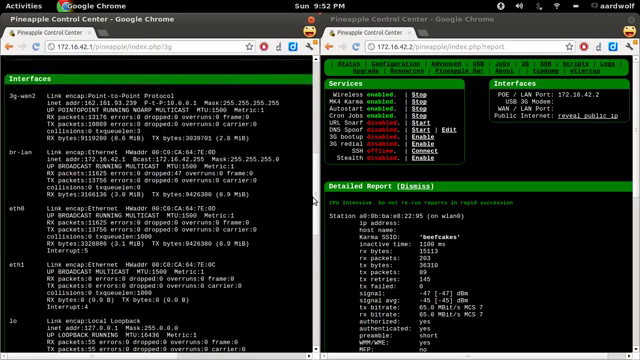